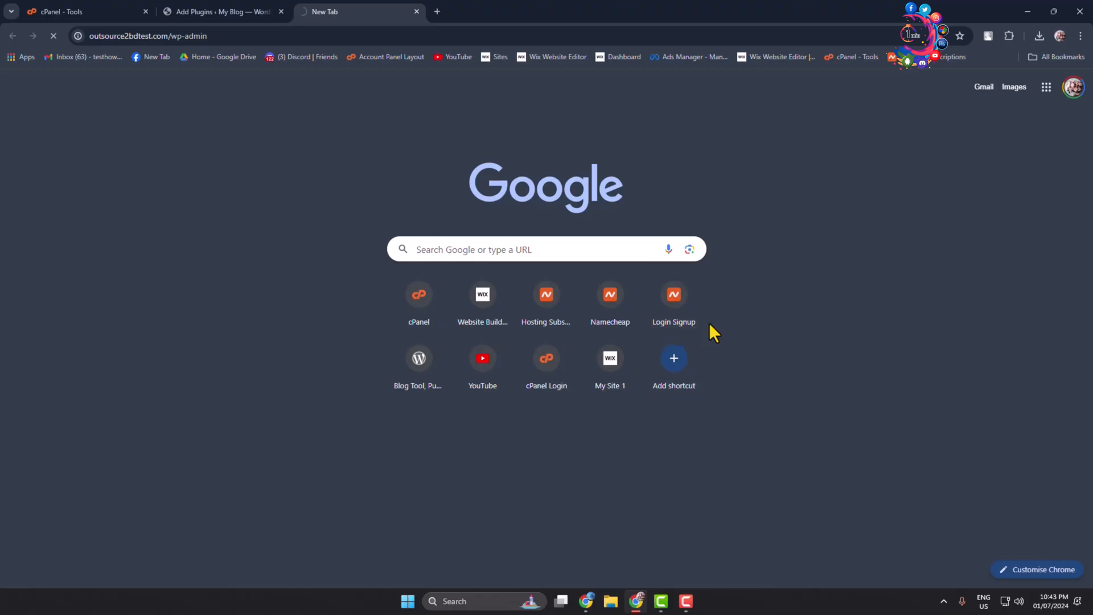
{"action": "mouse_move", "coordinate": [481, 359]}
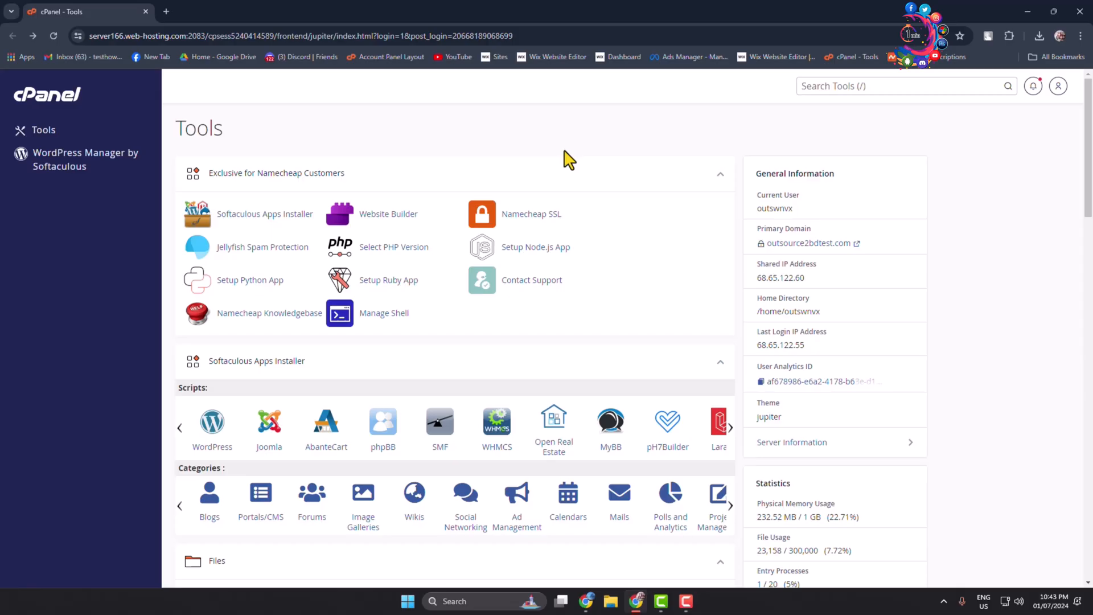
Scroll the cPanel Tools page down to the Files section.
{"action": "scroll", "scroll_direction": "down", "scroll_amount": 3}
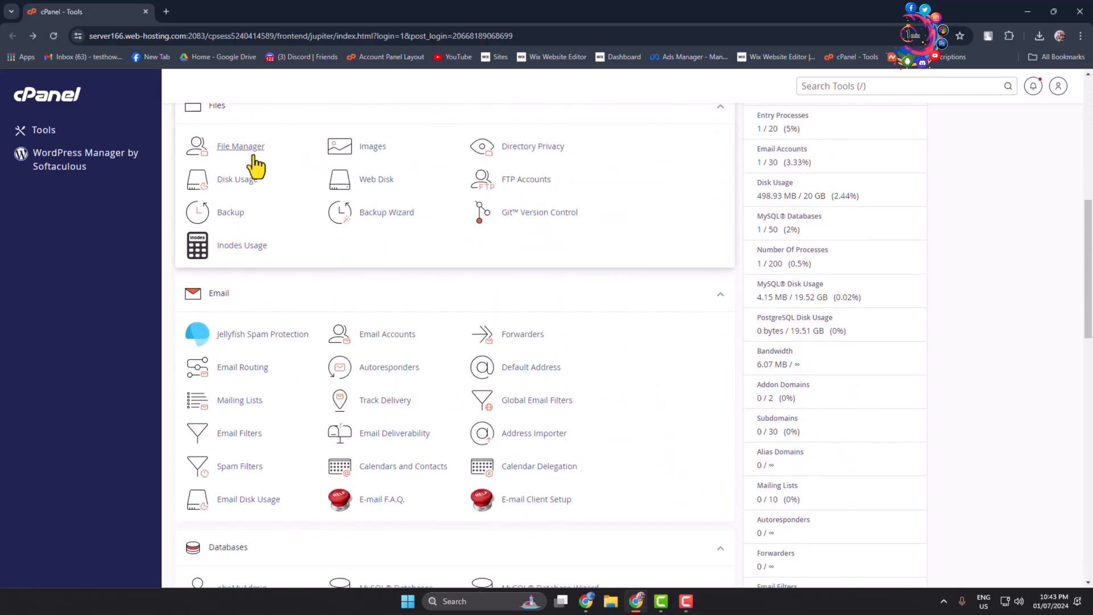
Open File Manager, enter public_html/wp-content, and select the plugins folder.
{"action": "left_click", "coordinate": [240, 146]}
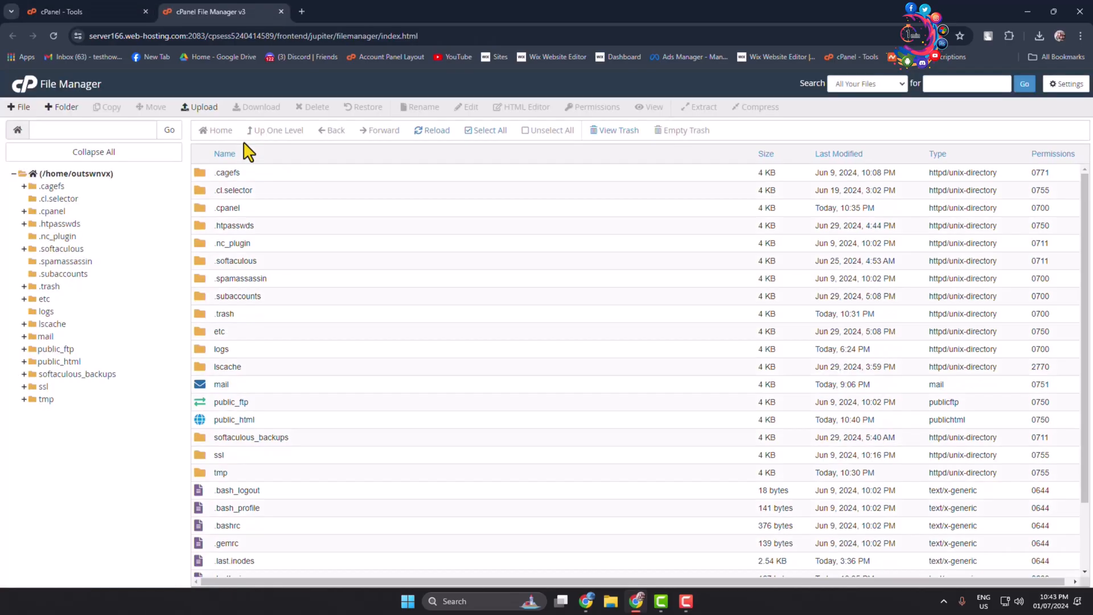
{"action": "mouse_move", "coordinate": [213, 396]}
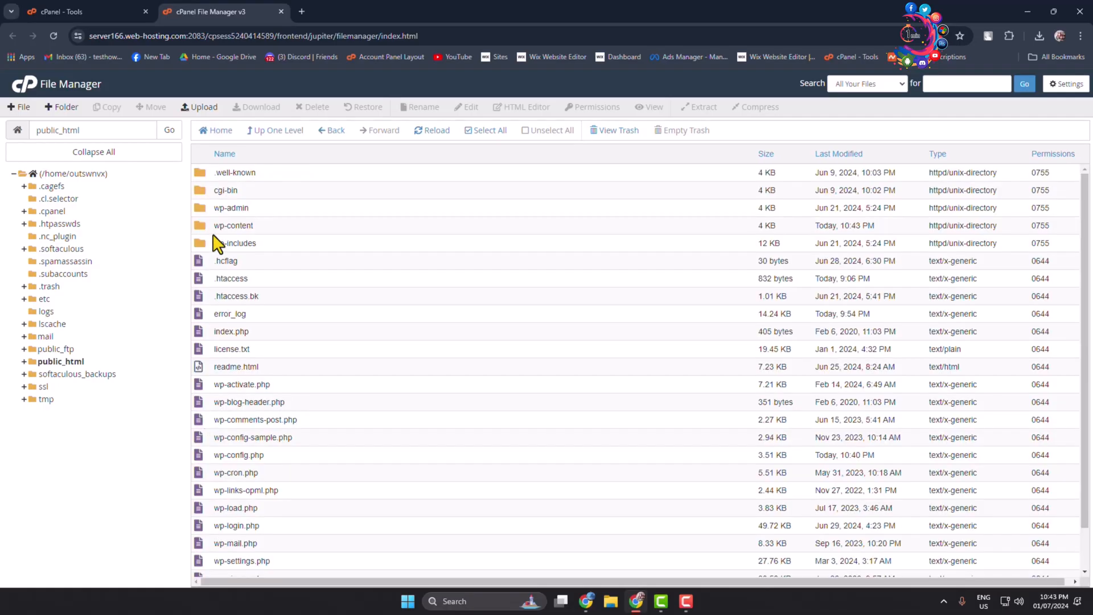
{"action": "mouse_move", "coordinate": [209, 233]}
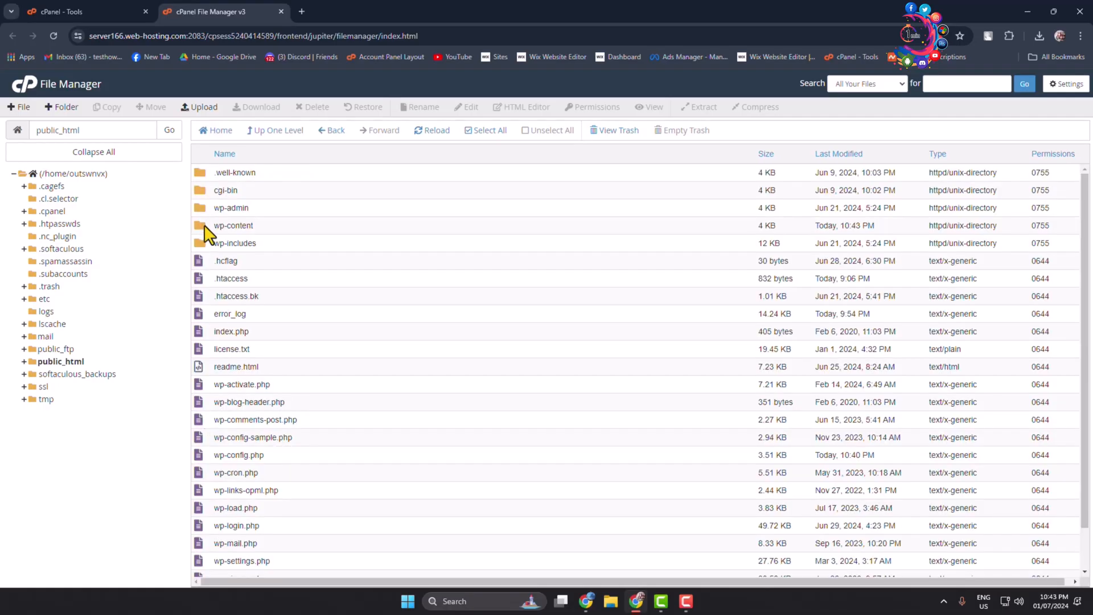
{"action": "double_click", "coordinate": [233, 226]}
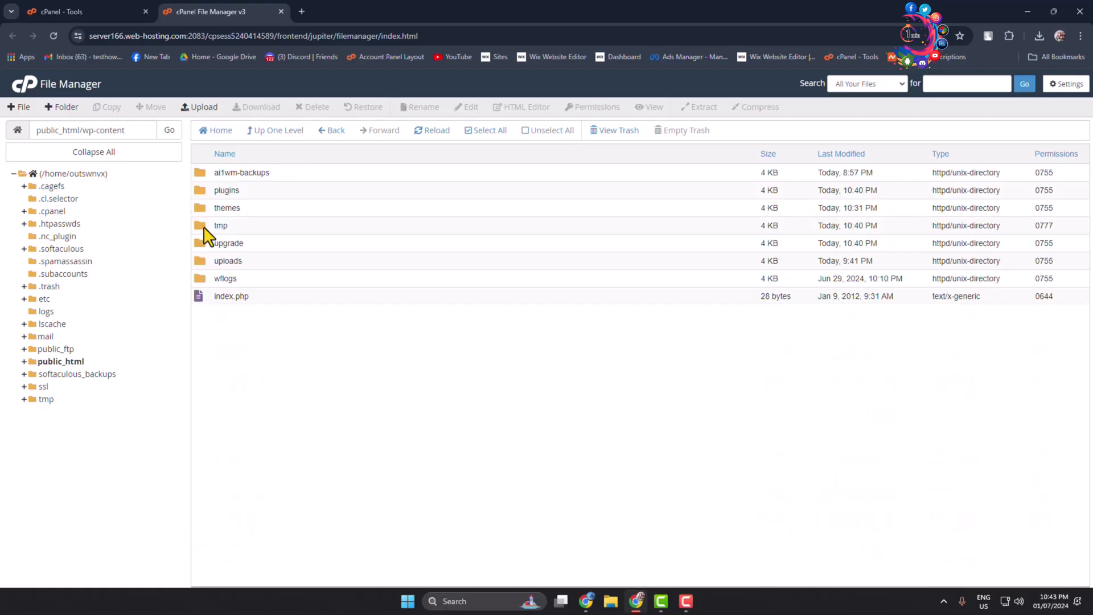
{"action": "left_click", "coordinate": [227, 189]}
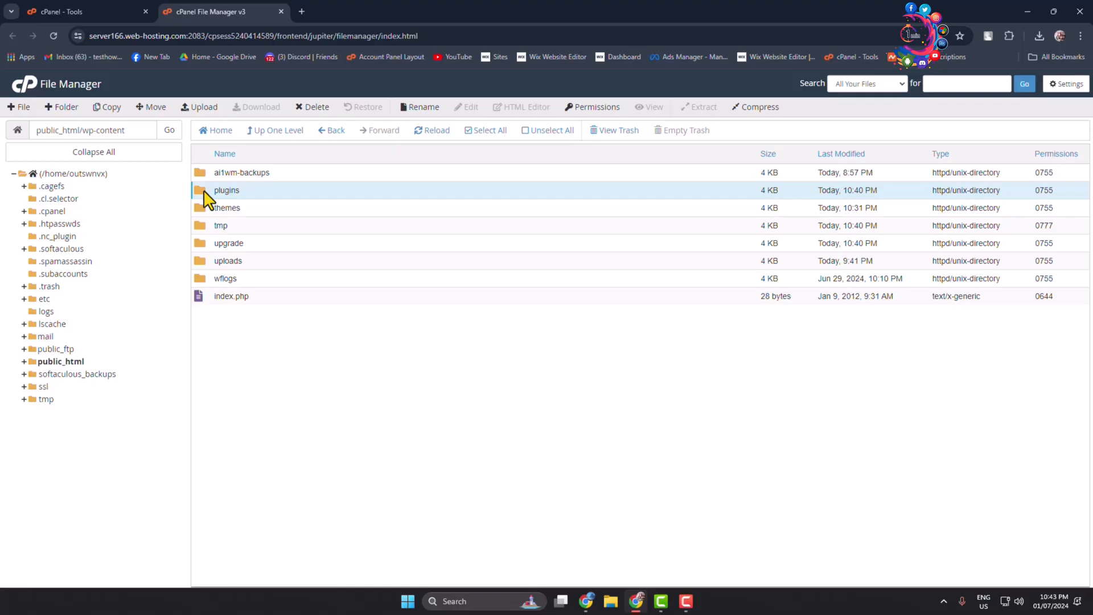
{"action": "mouse_move", "coordinate": [263, 205]}
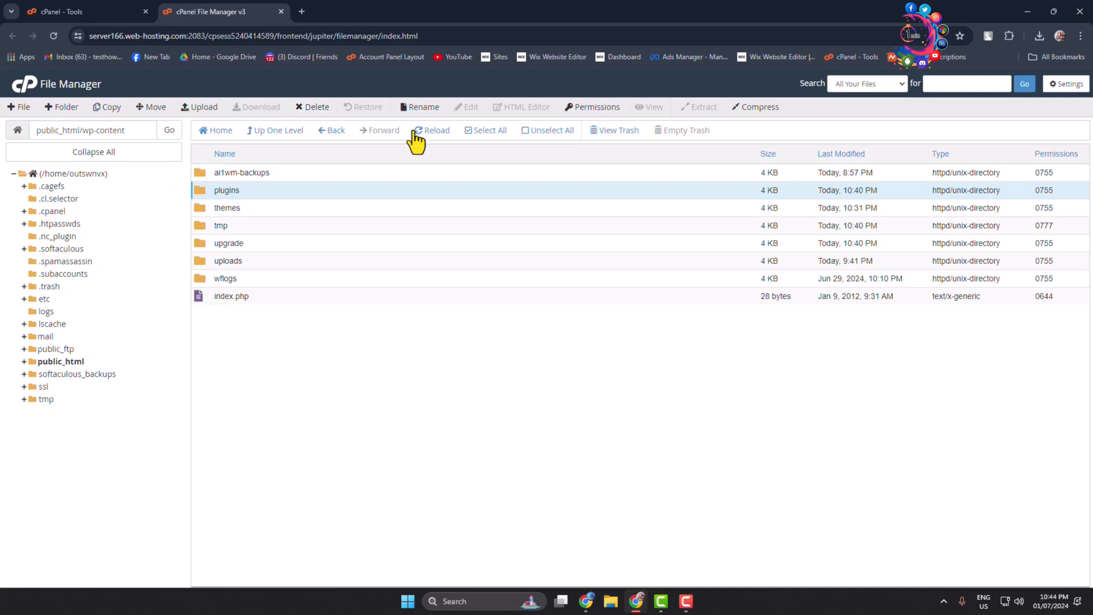
Rename the plugins folder to plugins-deactivate.
{"action": "left_click", "coordinate": [419, 106]}
{"action": "type", "text": "plugins-deactivate"}
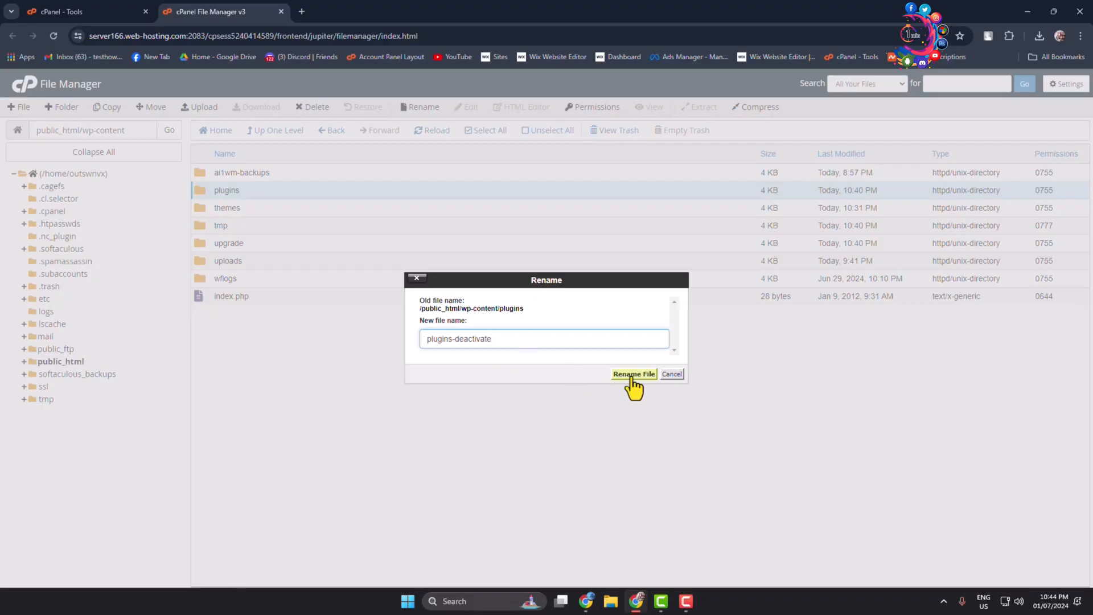
{"action": "left_click", "coordinate": [633, 374]}
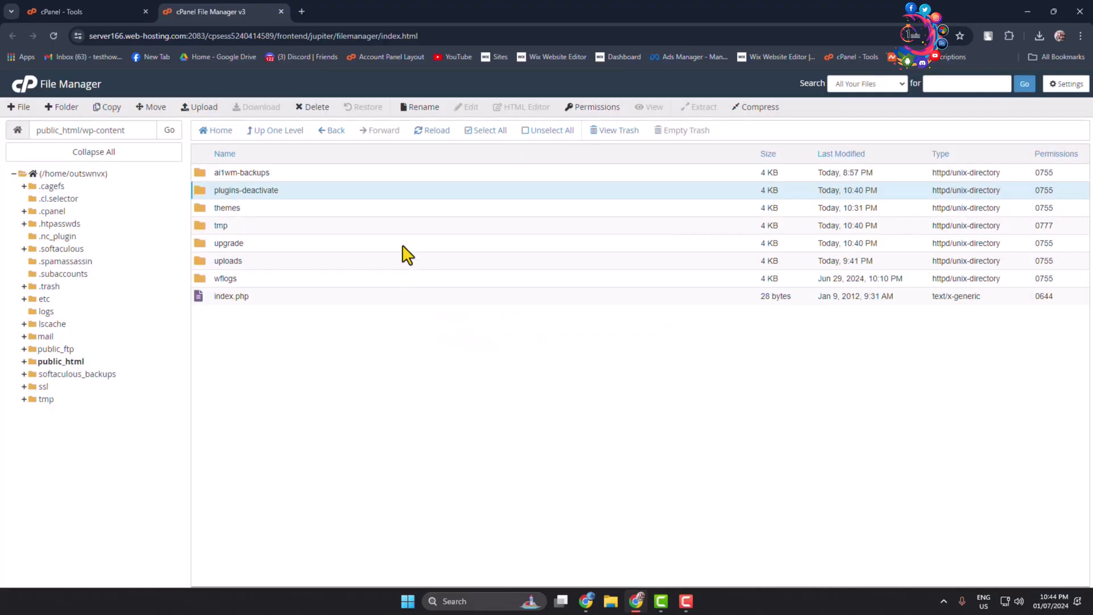
{"action": "mouse_move", "coordinate": [279, 207]}
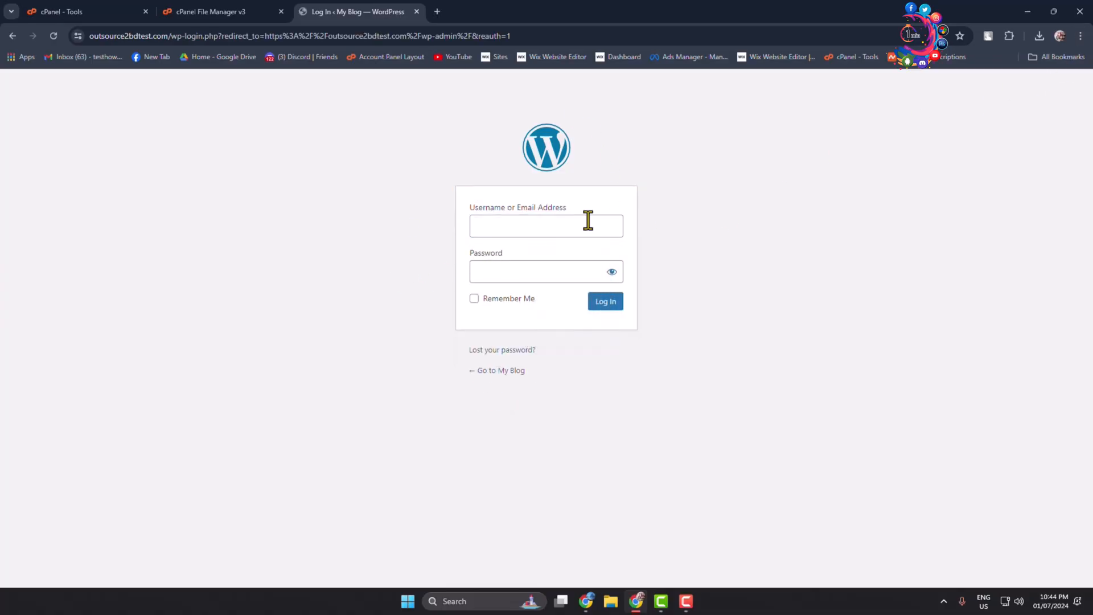
Log in to wp-login with the saved admin username and password.
{"action": "left_click", "coordinate": [546, 226]}
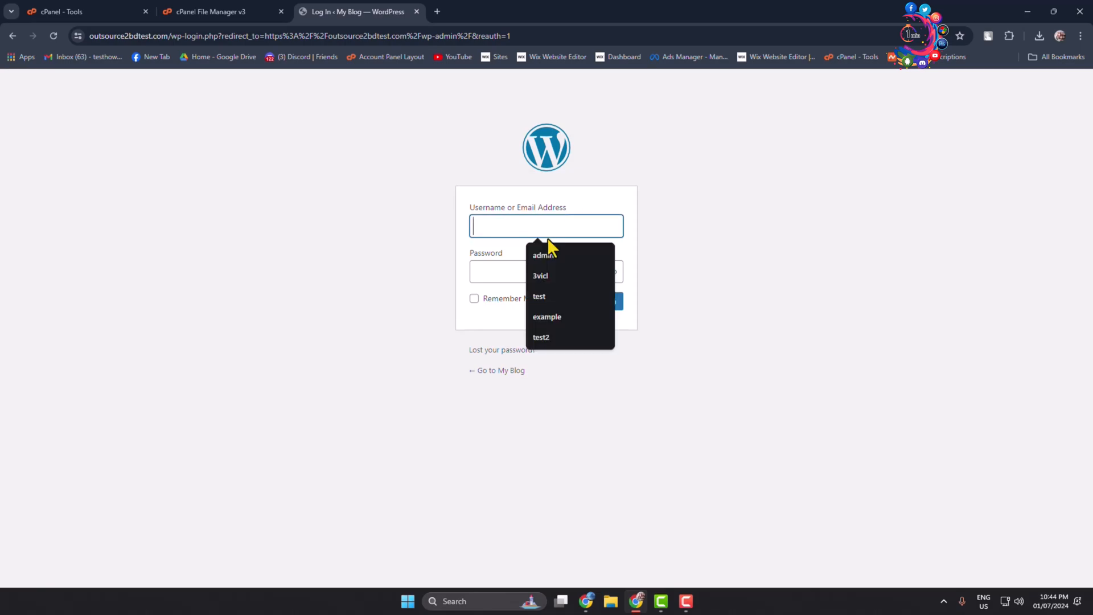
{"action": "left_click", "coordinate": [543, 255]}
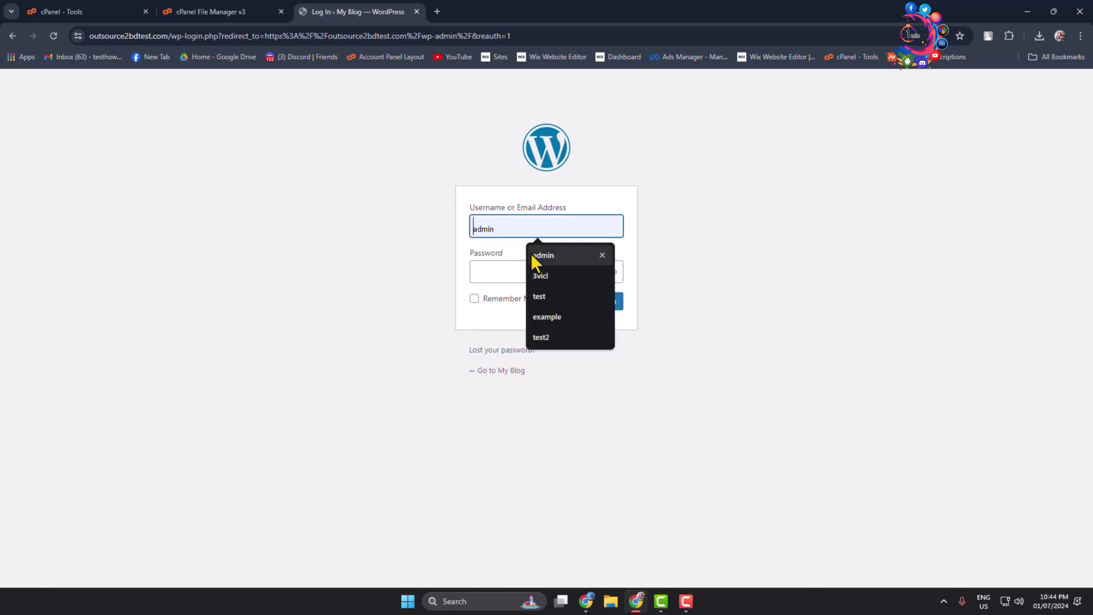
{"action": "left_click", "coordinate": [546, 271]}
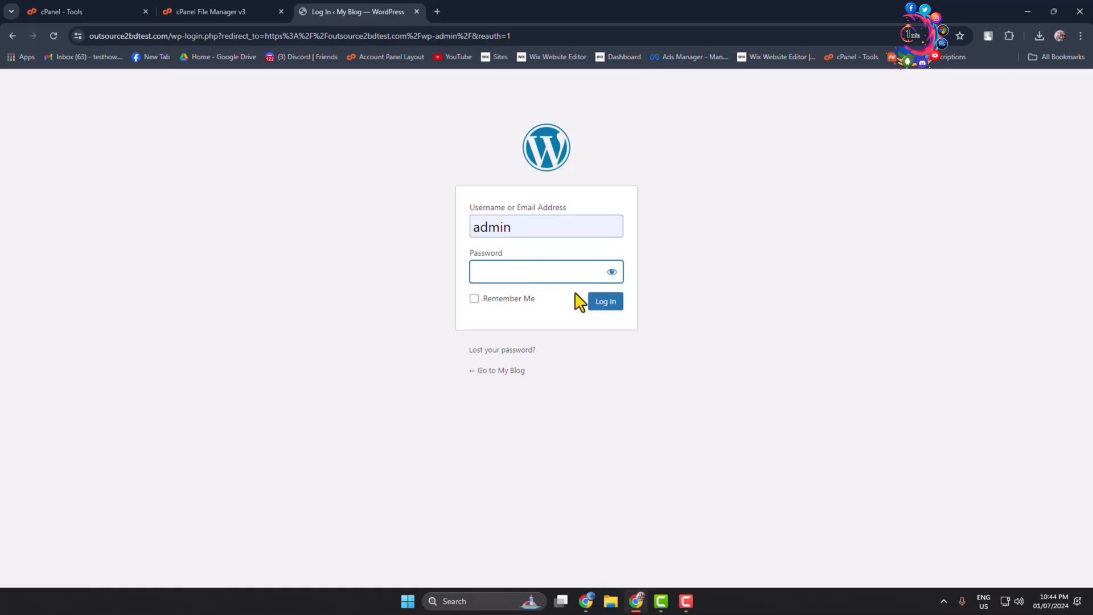
{"action": "left_click", "coordinate": [605, 301]}
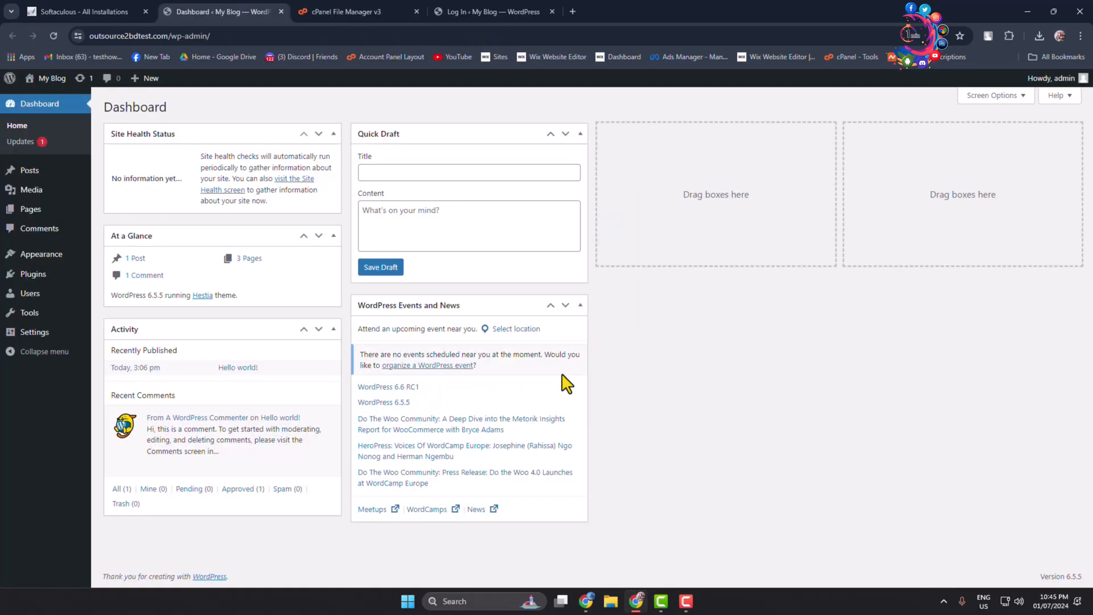
{"action": "mouse_move", "coordinate": [30, 273]}
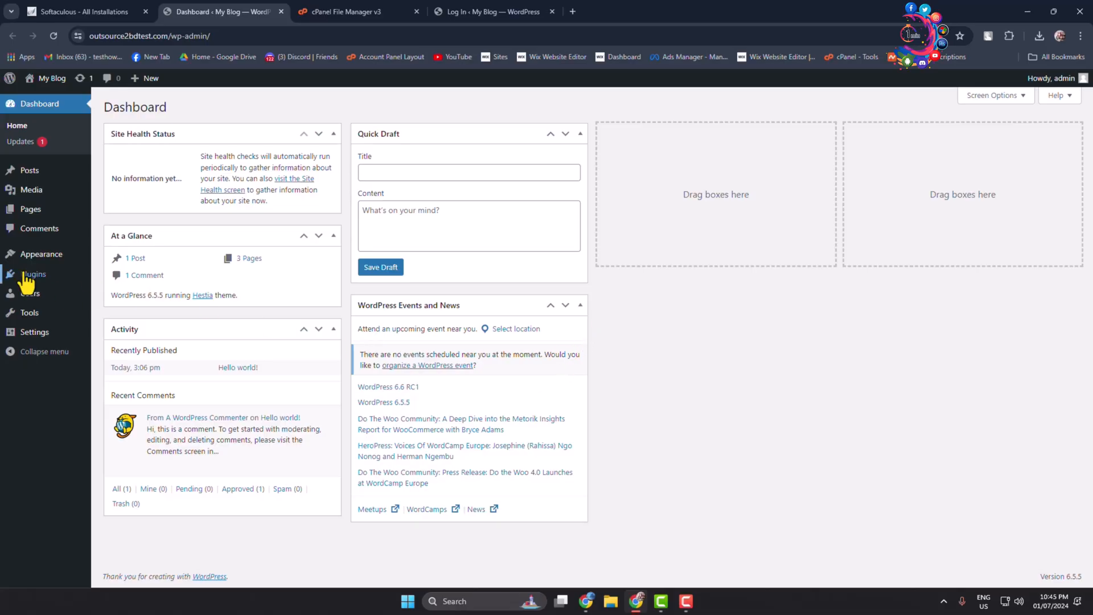
Check the Plugins list for deactivation notices, then return to File Manager.
{"action": "left_click", "coordinate": [34, 274]}
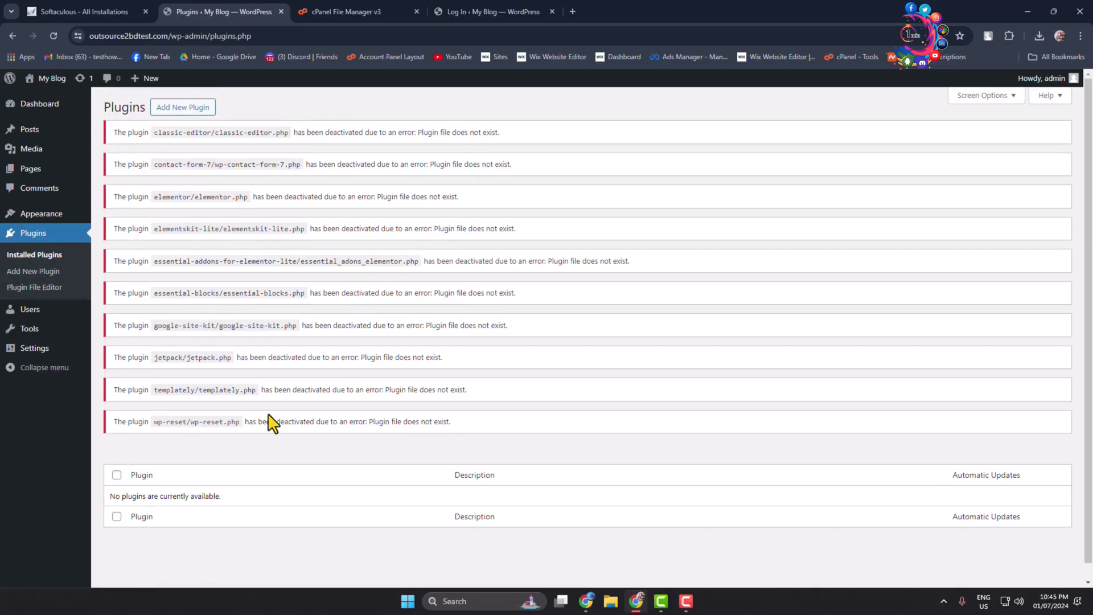
{"action": "mouse_move", "coordinate": [279, 322]}
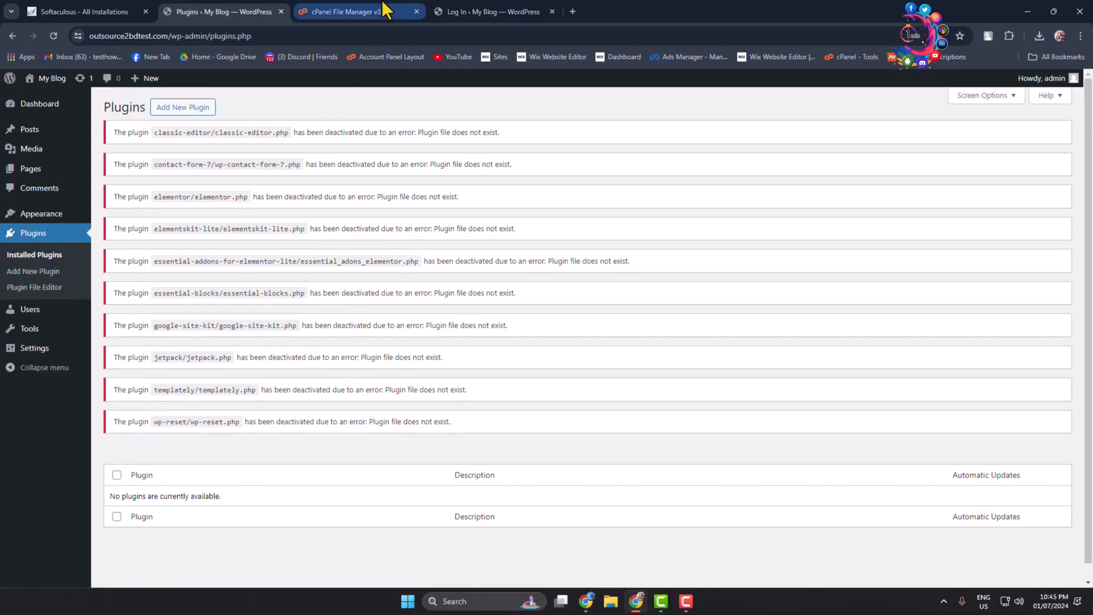
{"action": "left_click", "coordinate": [341, 12]}
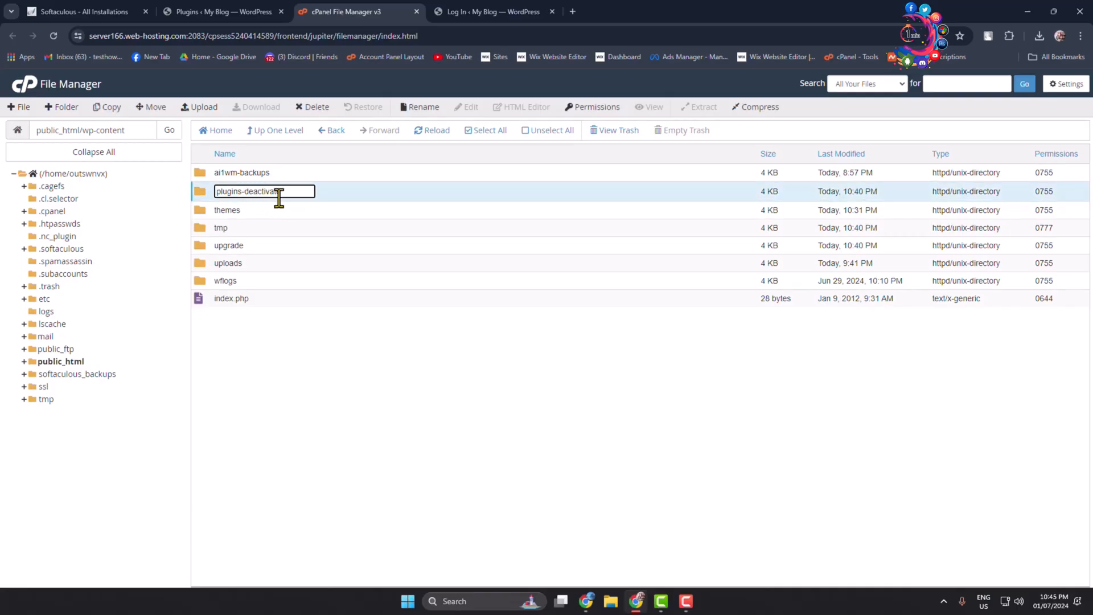
Rename plugins-deactivate back to plugins and return to the WordPress Plugins tab.
{"action": "double_click", "coordinate": [261, 191]}
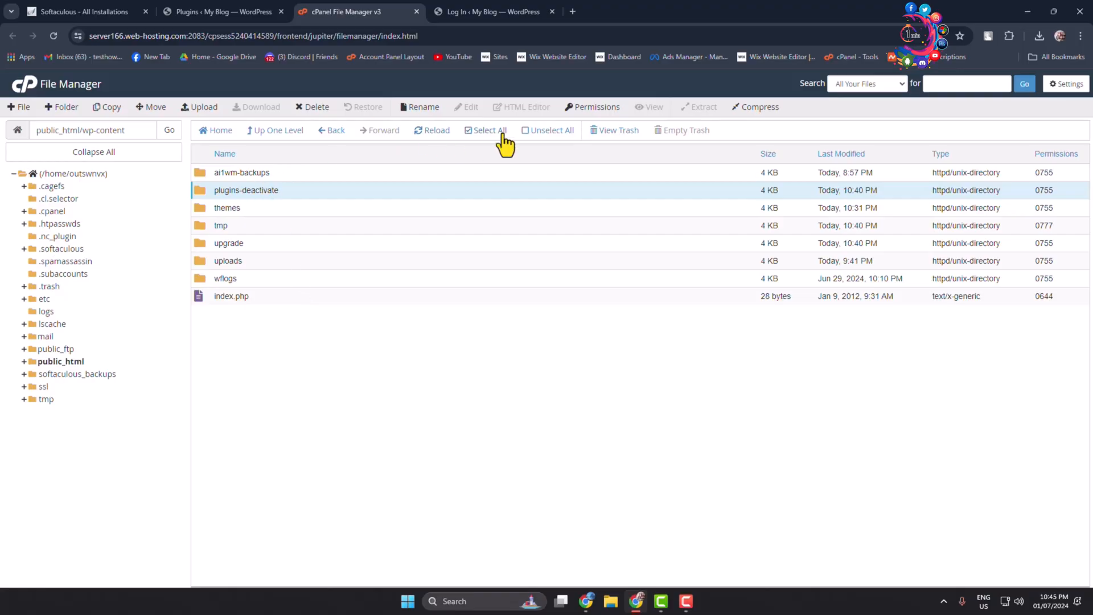
{"action": "left_click", "coordinate": [419, 107]}
{"action": "type", "text": "plugins"}
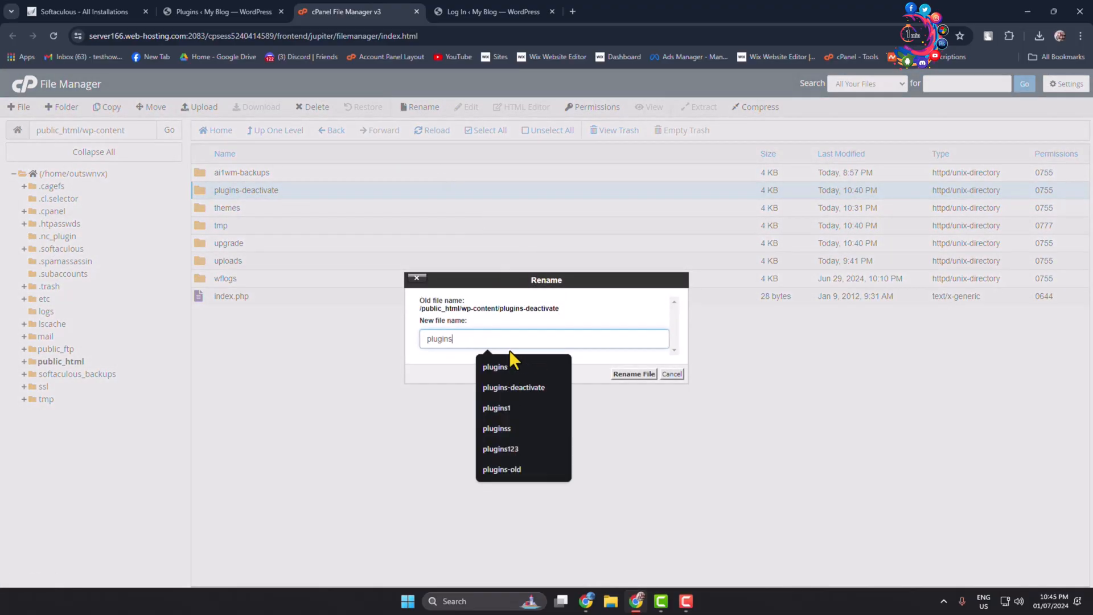
{"action": "left_click", "coordinate": [632, 373]}
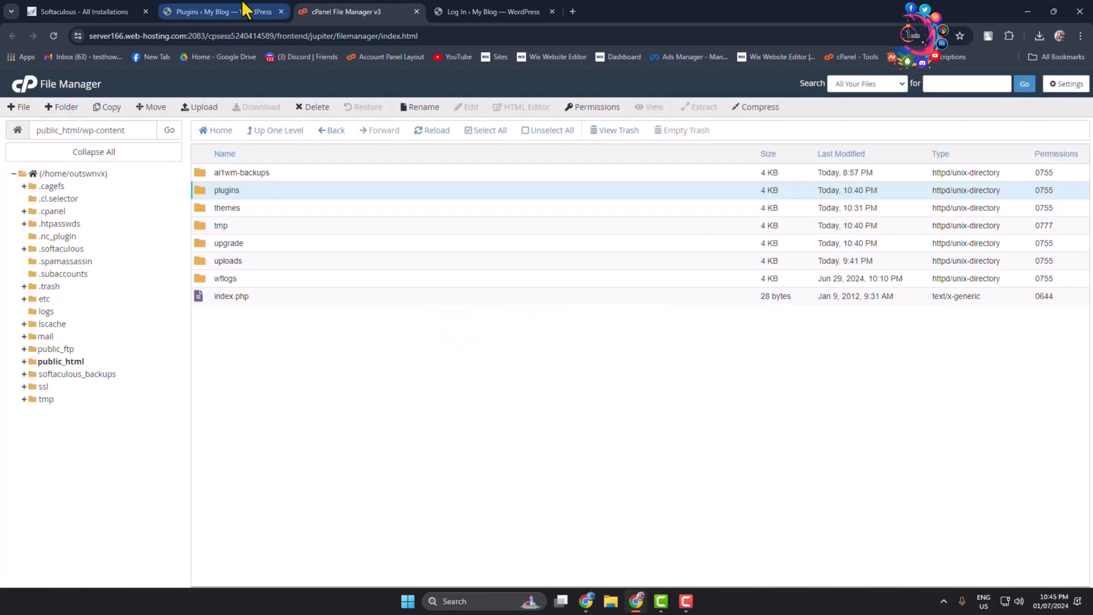
{"action": "left_click", "coordinate": [202, 12]}
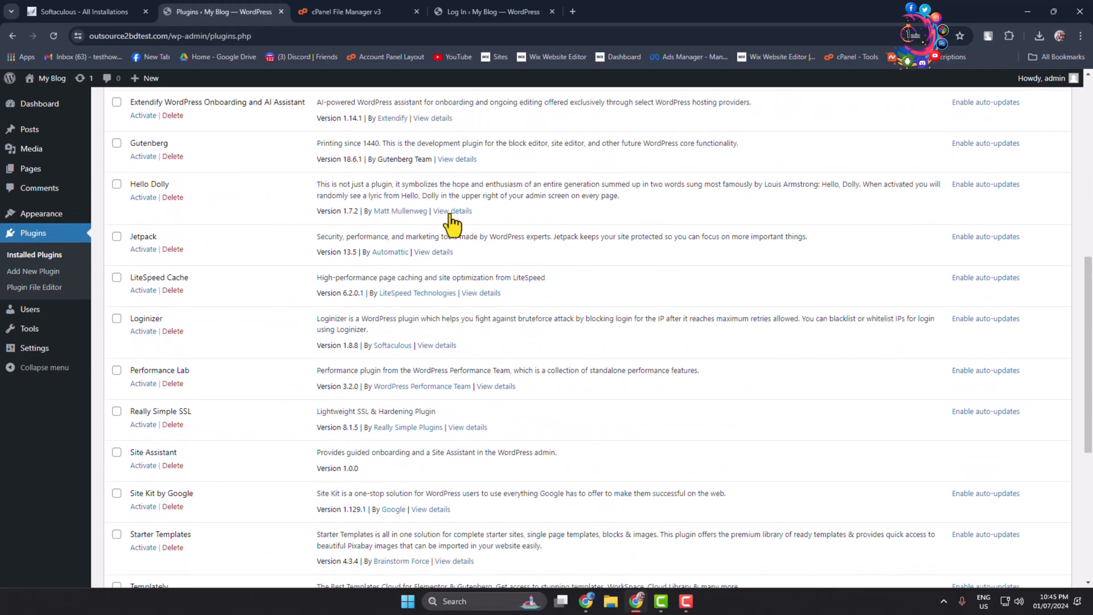
Scroll the inactive plugin list and activate Akismet Anti-spam: Spam Protection.
{"action": "scroll", "scroll_direction": "down", "scroll_amount": 3}
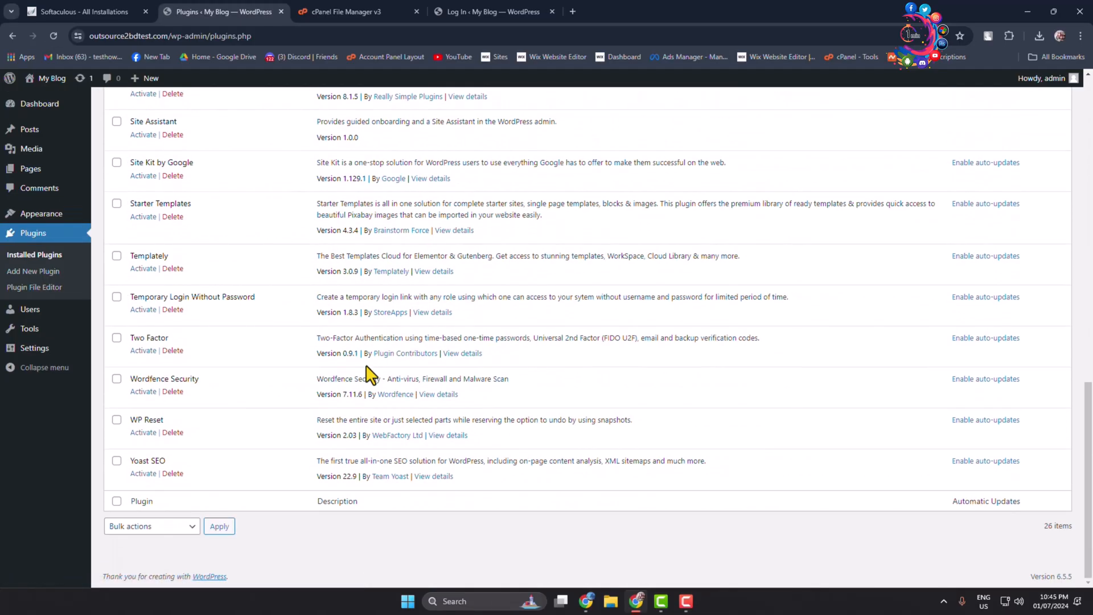
{"action": "scroll", "scroll_direction": "up", "scroll_amount": 3}
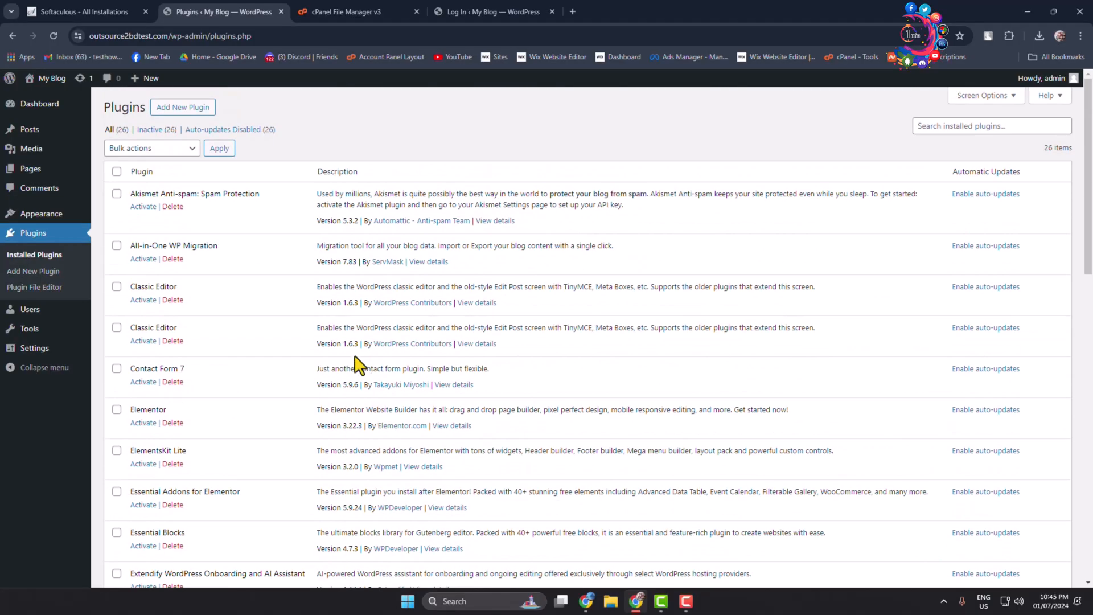
{"action": "scroll", "scroll_direction": "down", "scroll_amount": 3}
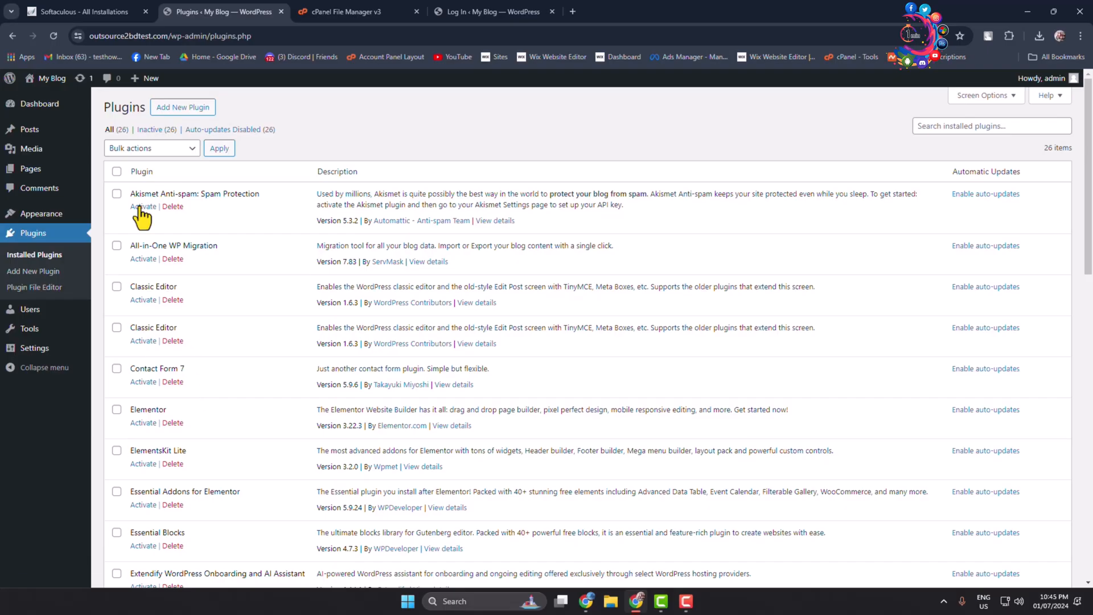
{"action": "left_click", "coordinate": [143, 206]}
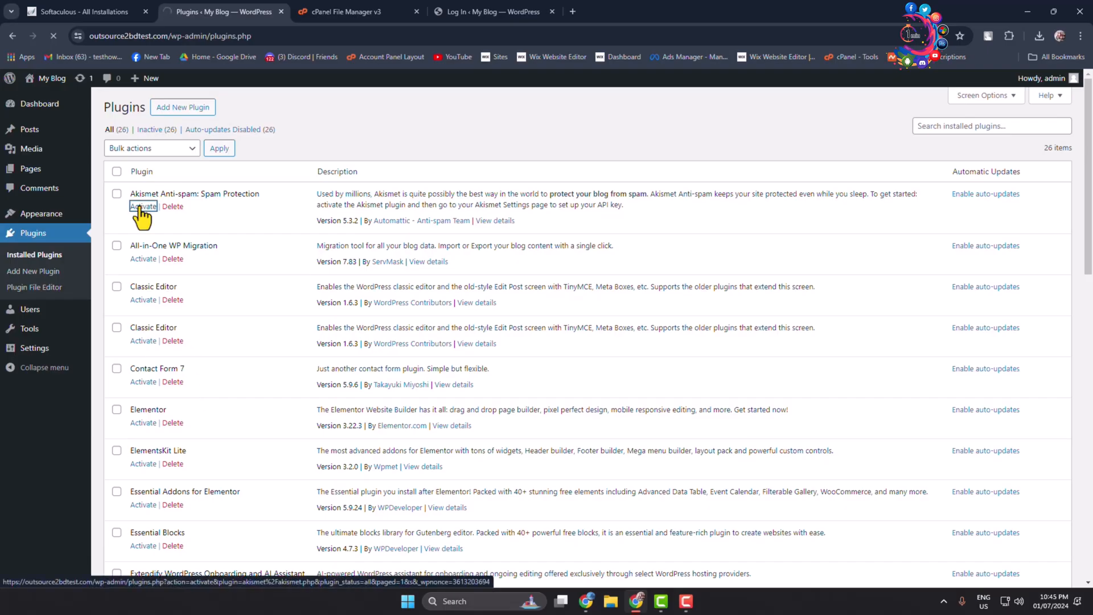
{"action": "left_click", "coordinate": [144, 206]}
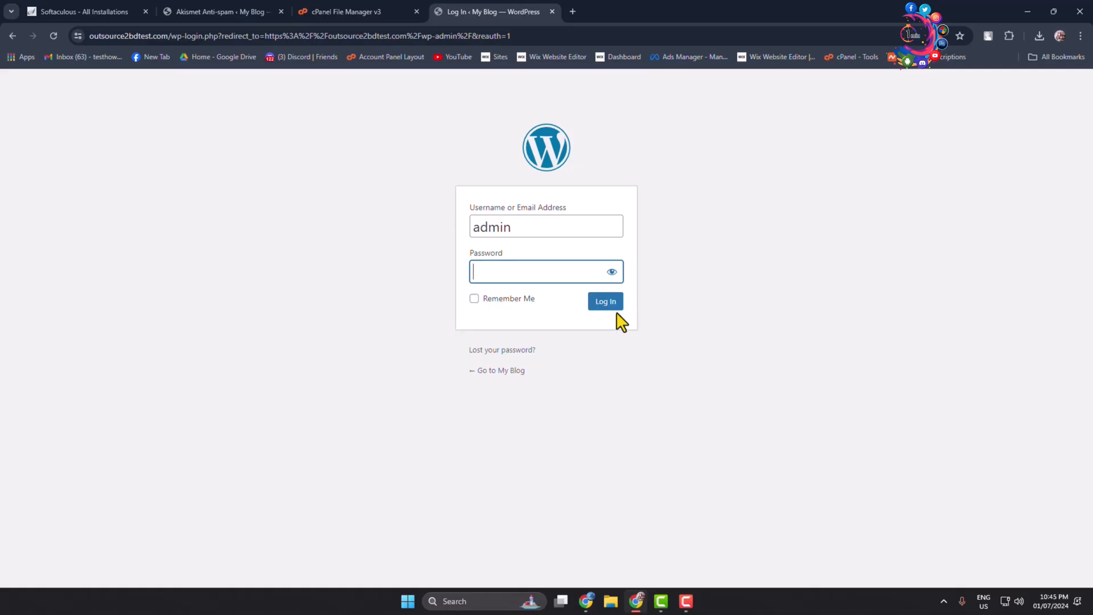
Check the admin, File Manager and login tabs, then enter username 'admin' on the login form.
{"action": "double_click", "coordinate": [491, 227]}
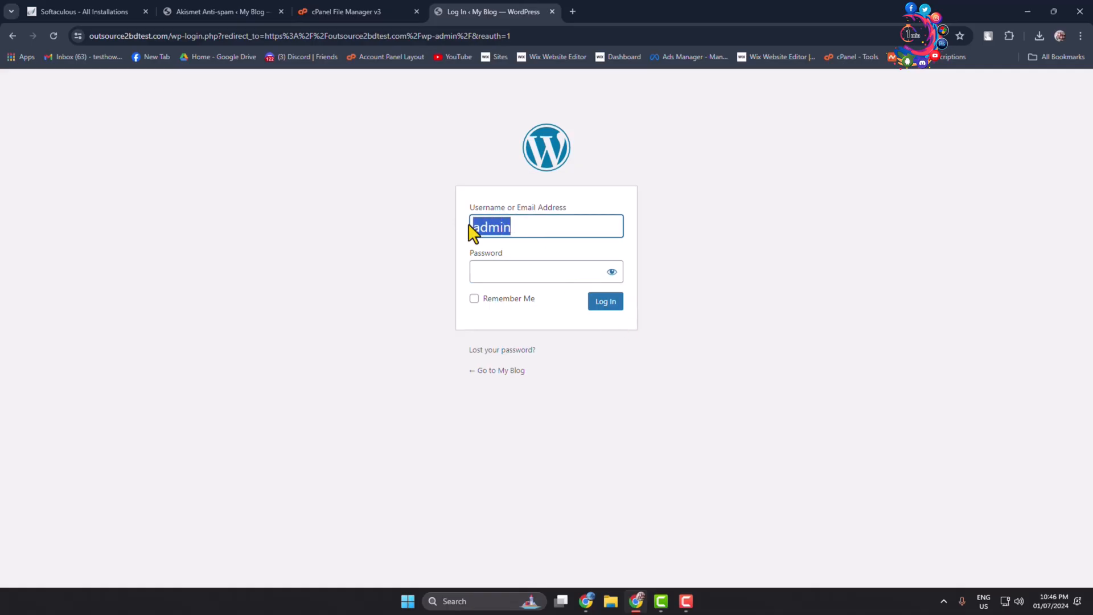
{"action": "left_click", "coordinate": [220, 12]}
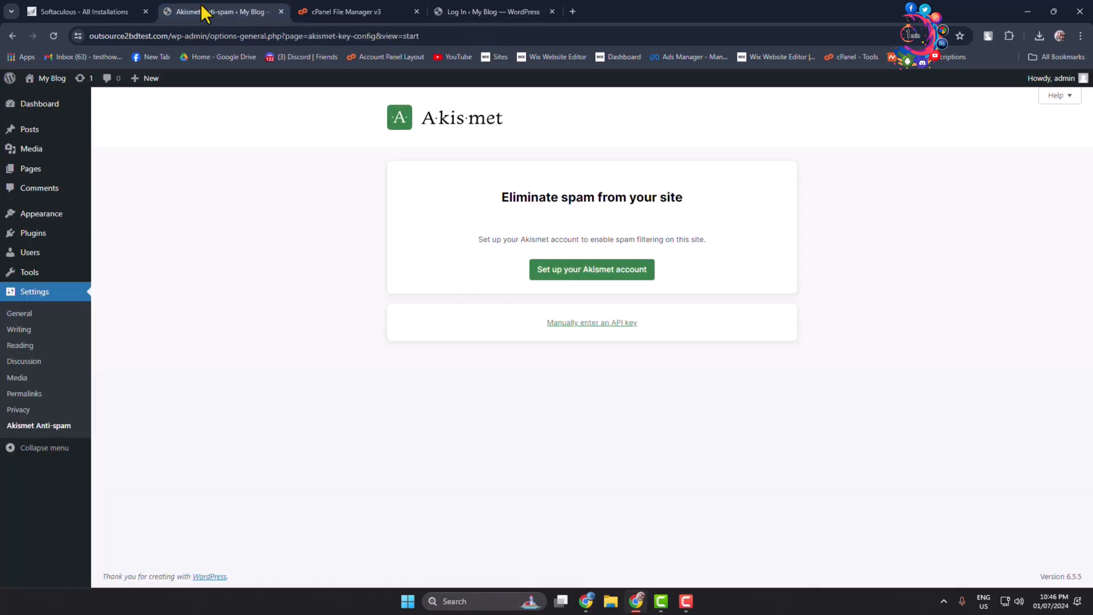
{"action": "left_click", "coordinate": [341, 11]}
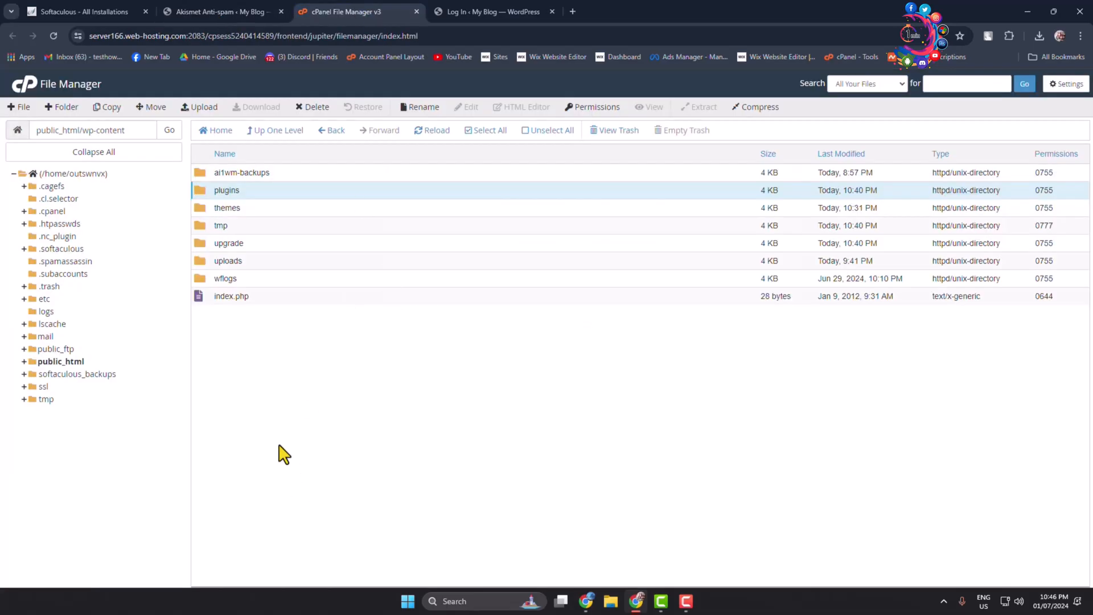
{"action": "left_click", "coordinate": [220, 11]}
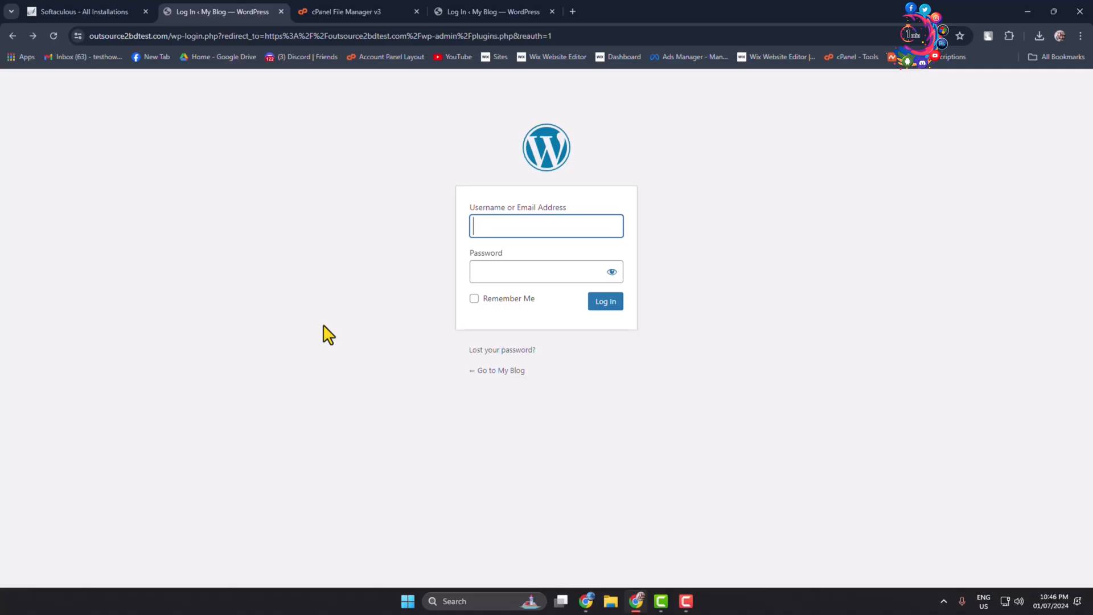
{"action": "type", "text": "admin"}
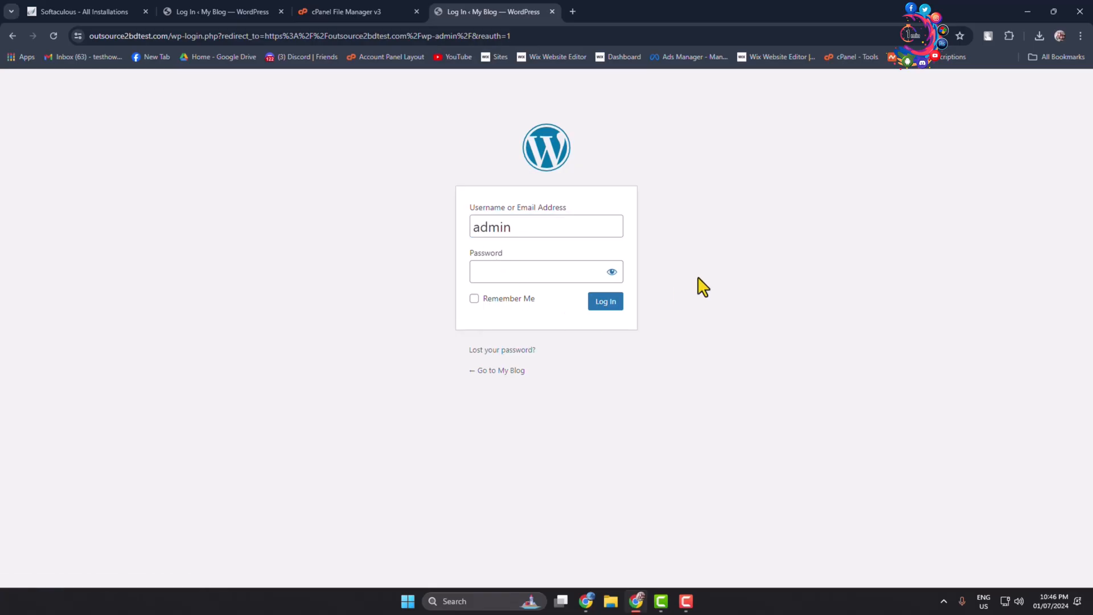
{"action": "mouse_move", "coordinate": [699, 300]}
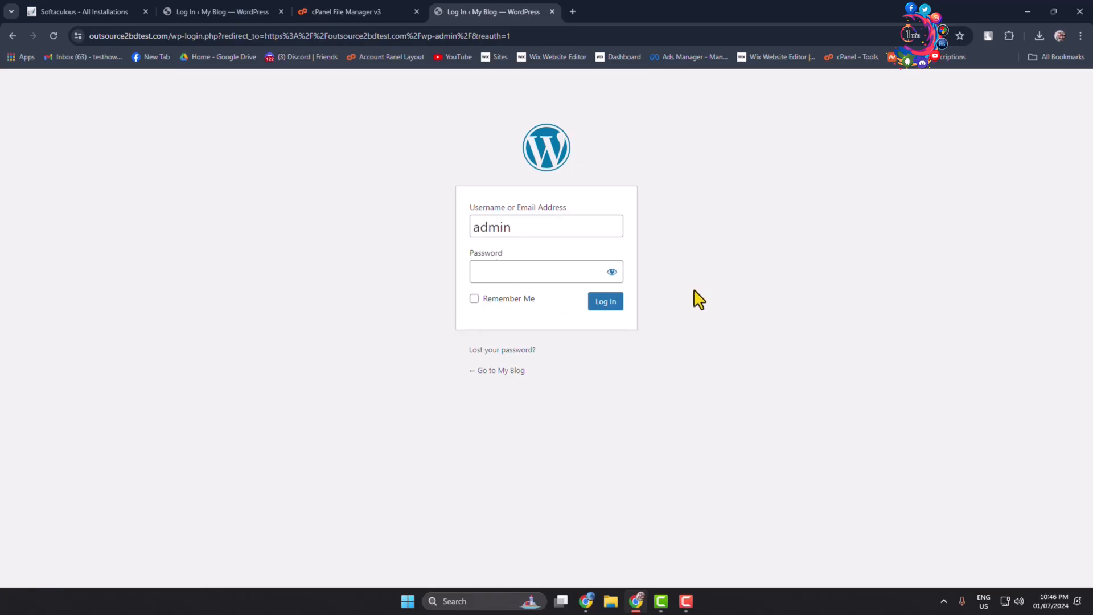
{"action": "mouse_move", "coordinate": [698, 308]}
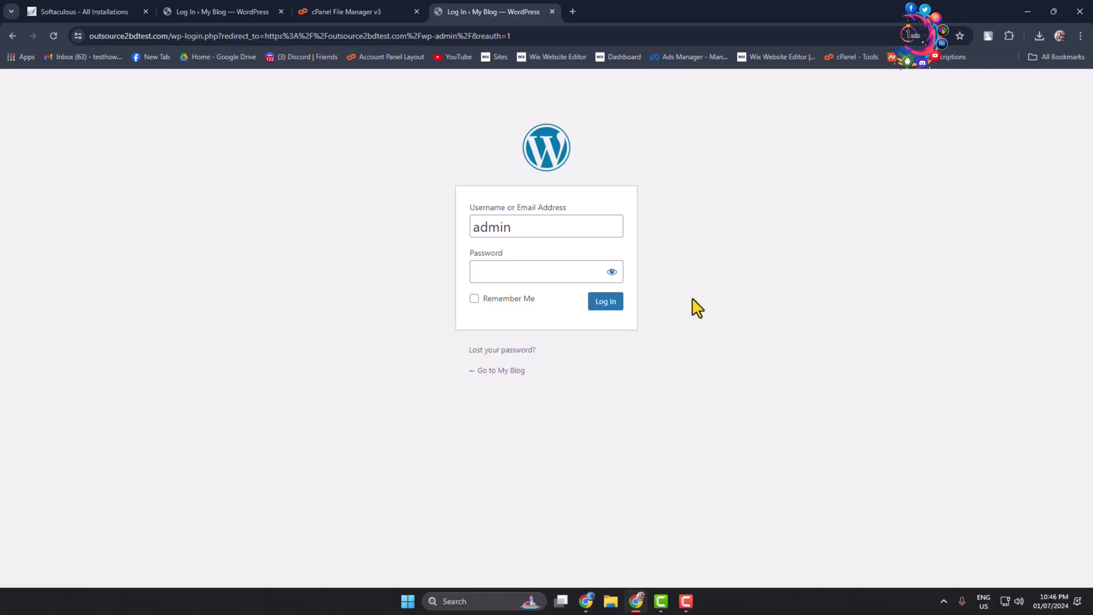